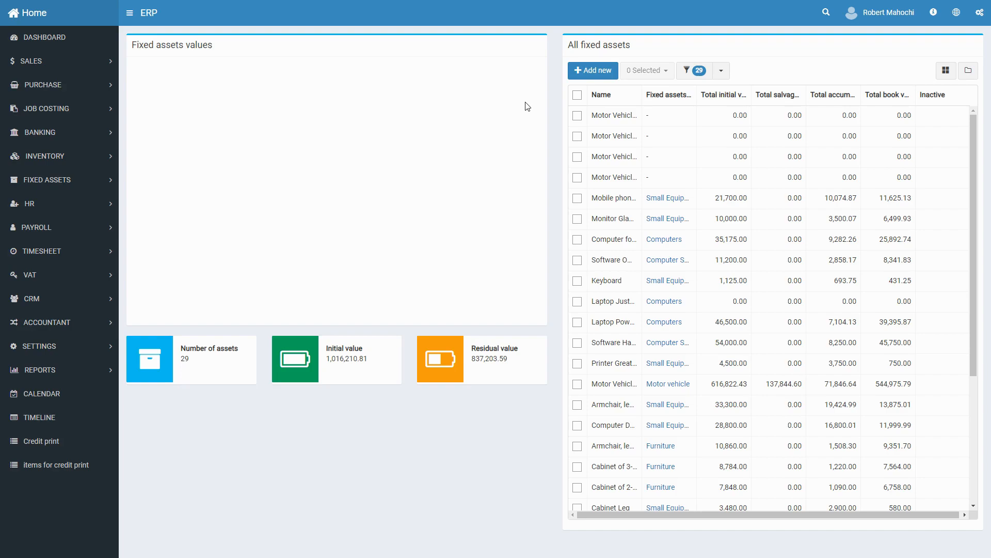
pyautogui.moveTo(549, 76)
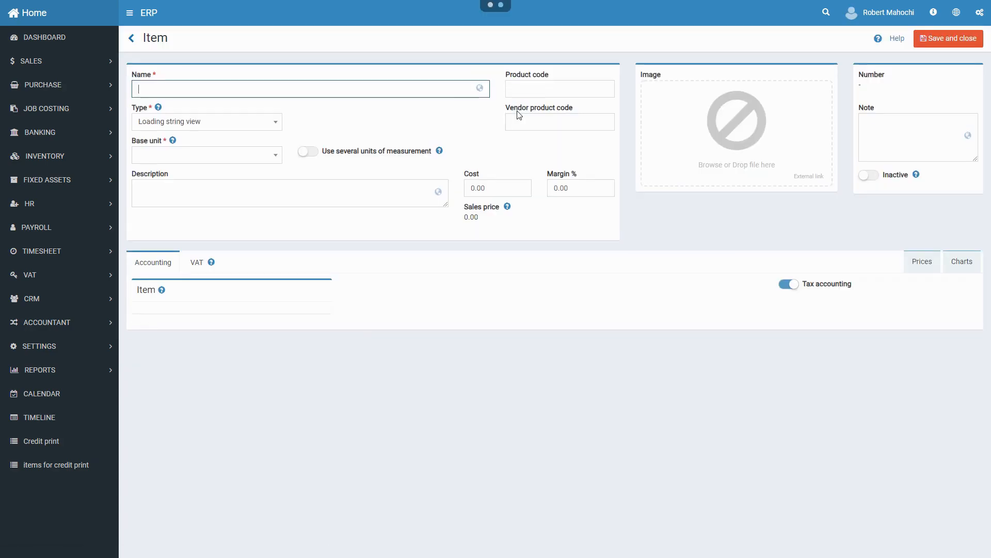
# Name the new item 'Lenovo a300'.
pyautogui.click(206, 122)
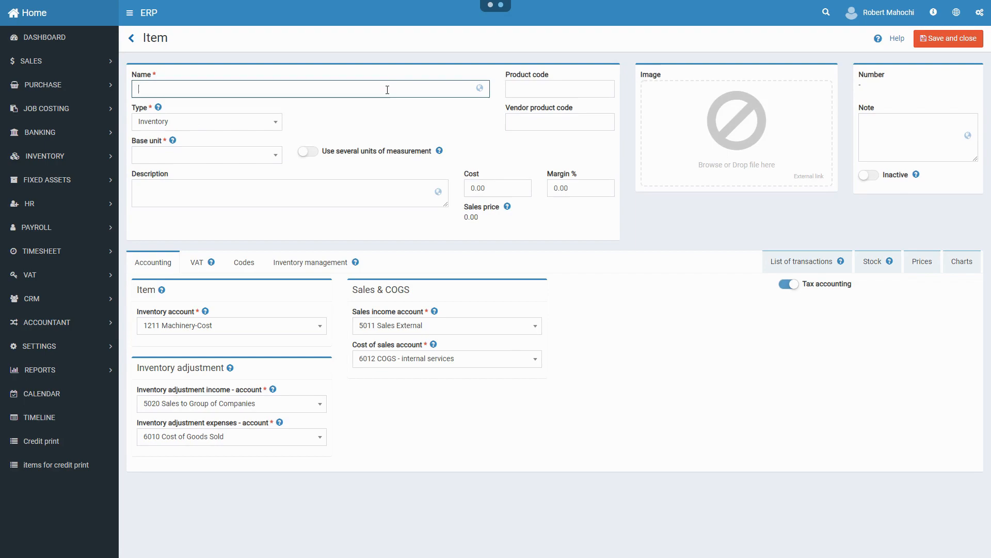
pyautogui.moveTo(381, 134)
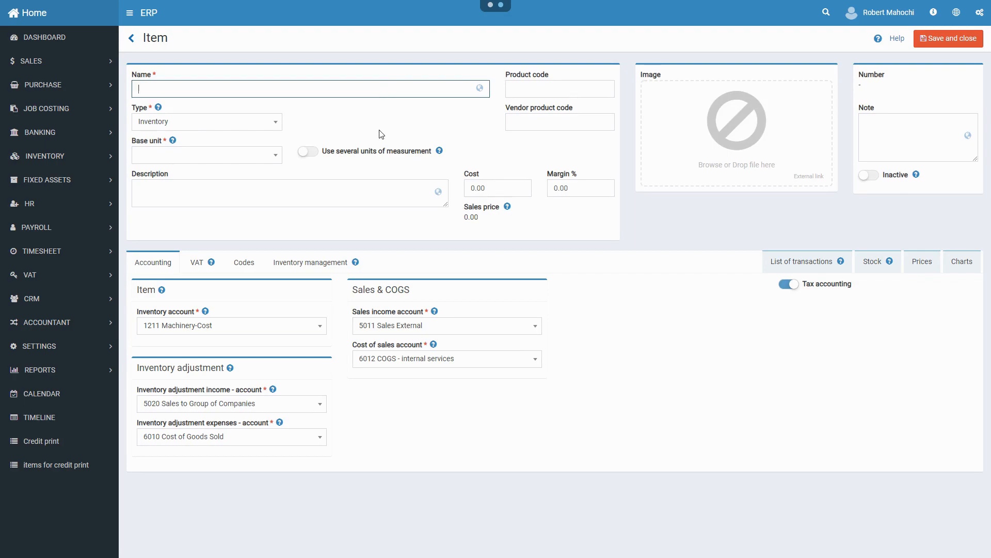
pyautogui.write('Lenovi')
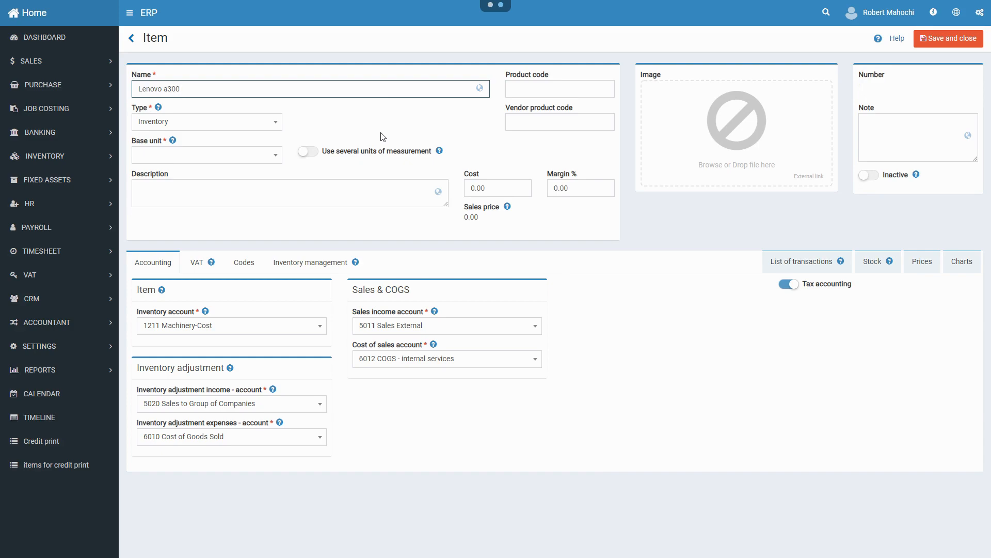
# Set the item type to Fixed asset, enabling straight-line depreciation over 12 months.
pyautogui.click(206, 122)
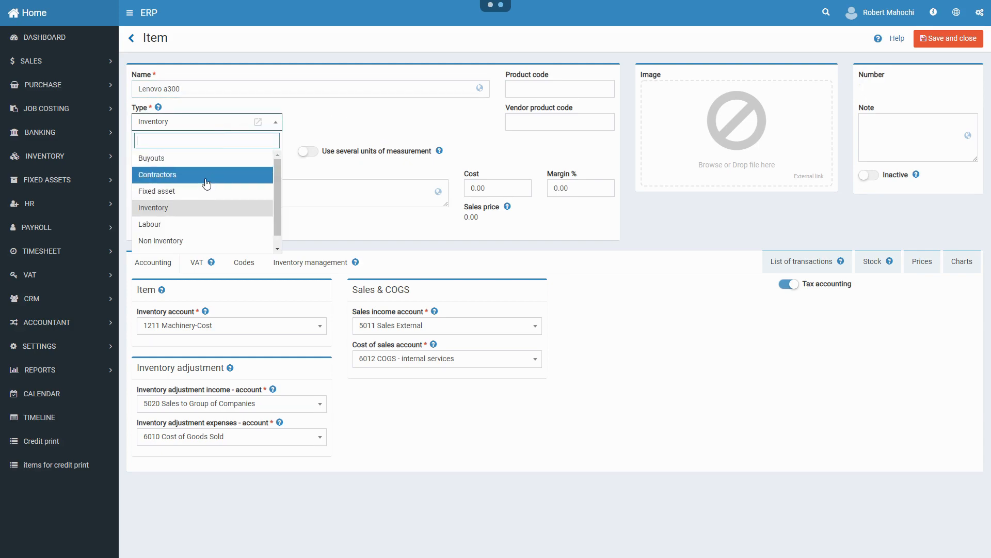
pyautogui.click(156, 192)
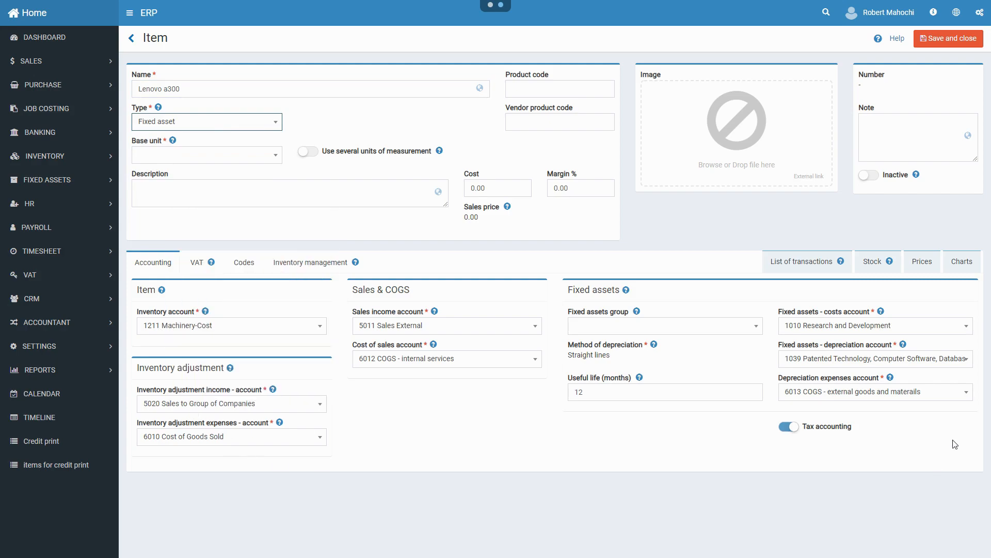
pyautogui.moveTo(488, 269)
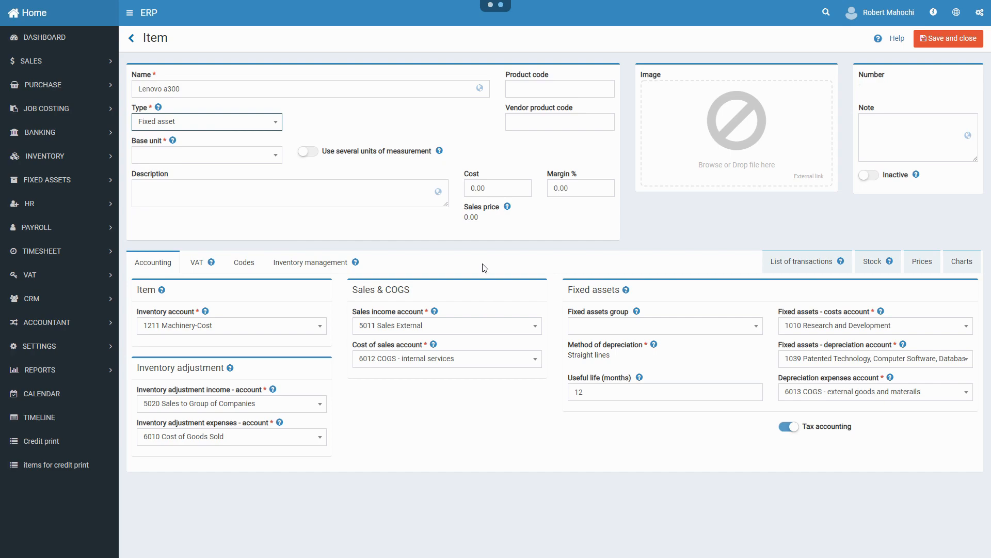
# Set the item's base unit to Piece.
pyautogui.click(207, 155)
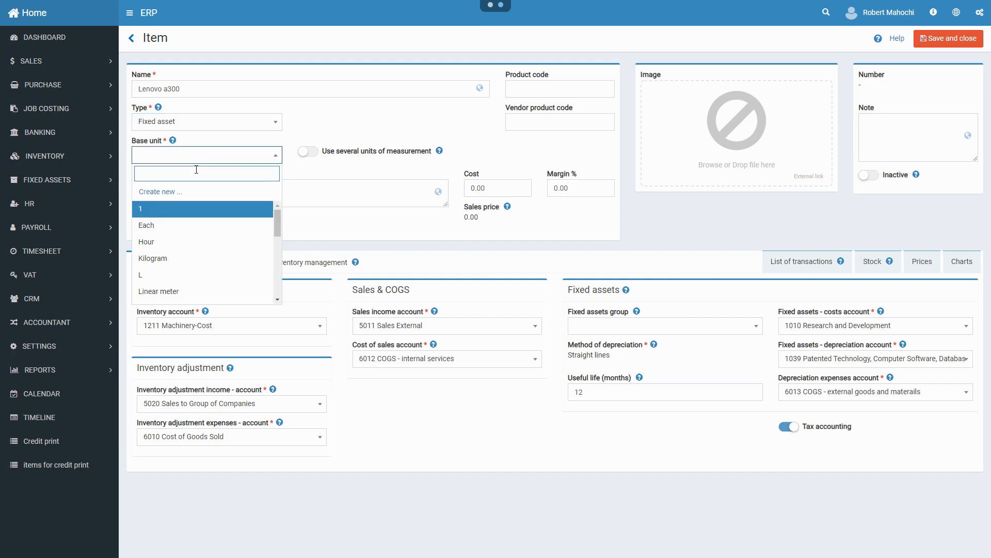
pyautogui.scroll(-3)
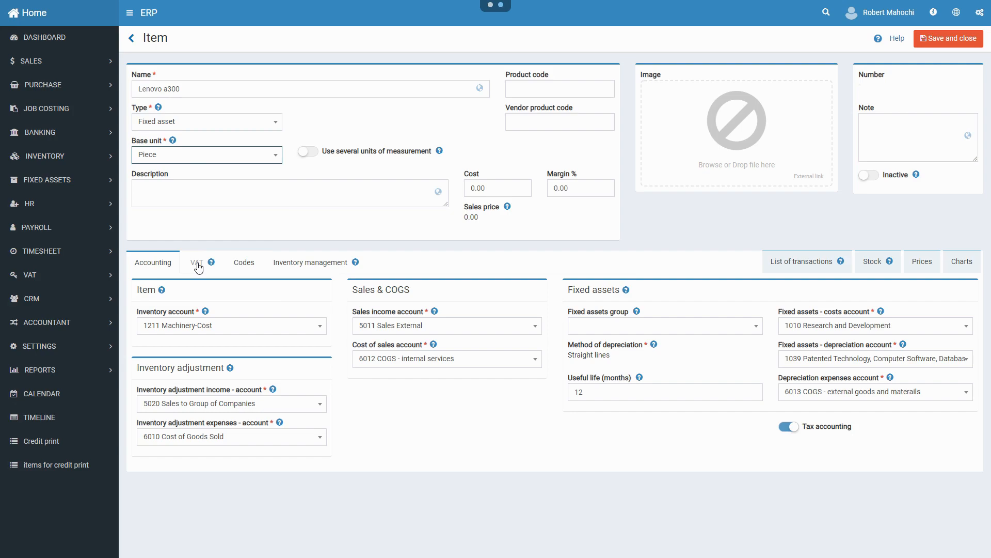
# Review the empty VAT settings, then the empty EAN 13 and QR code fields.
pyautogui.click(197, 261)
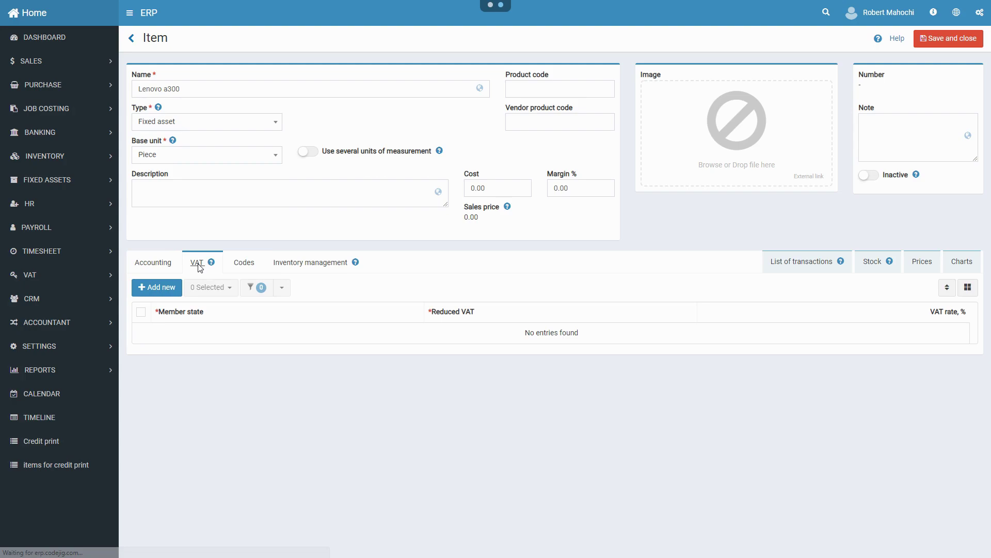
pyautogui.moveTo(244, 263)
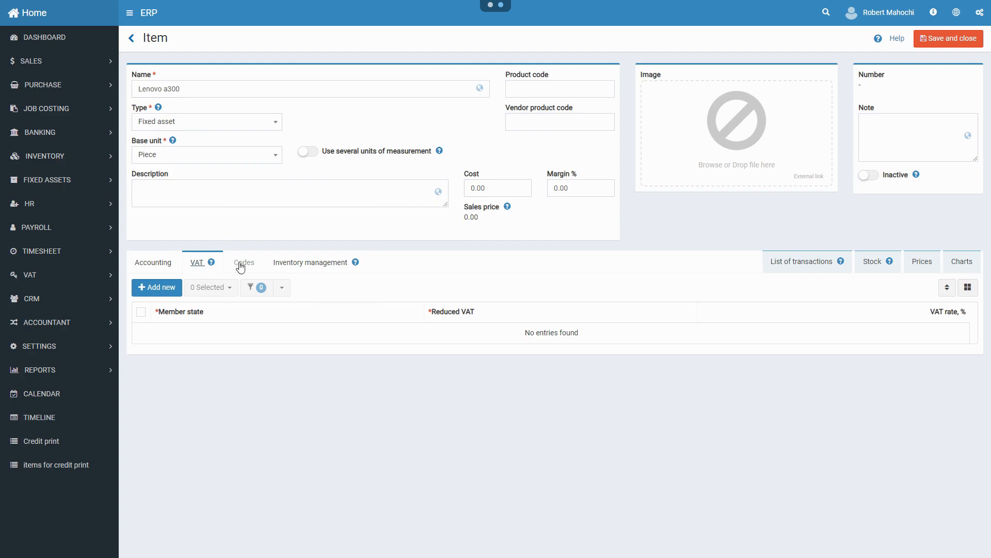
pyautogui.click(244, 261)
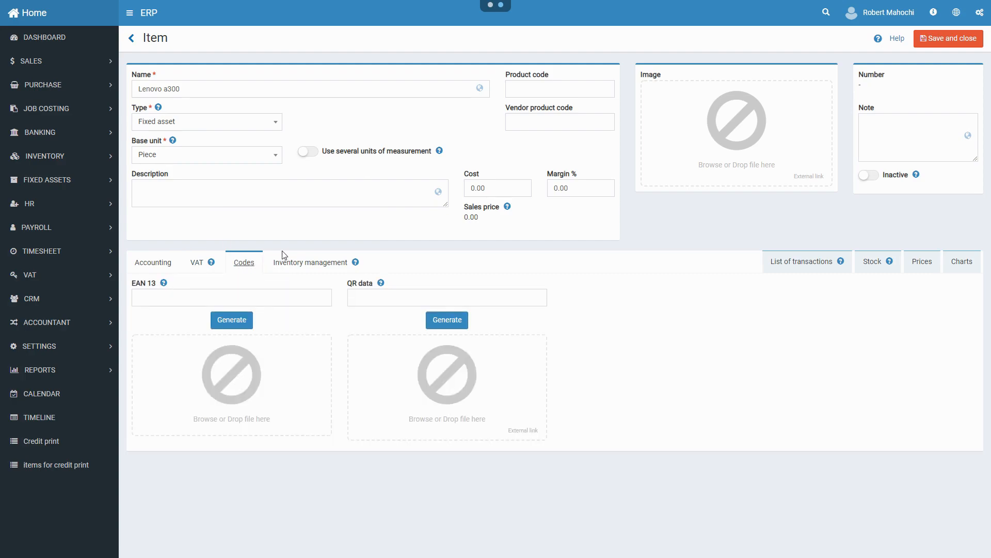
pyautogui.moveTo(297, 249)
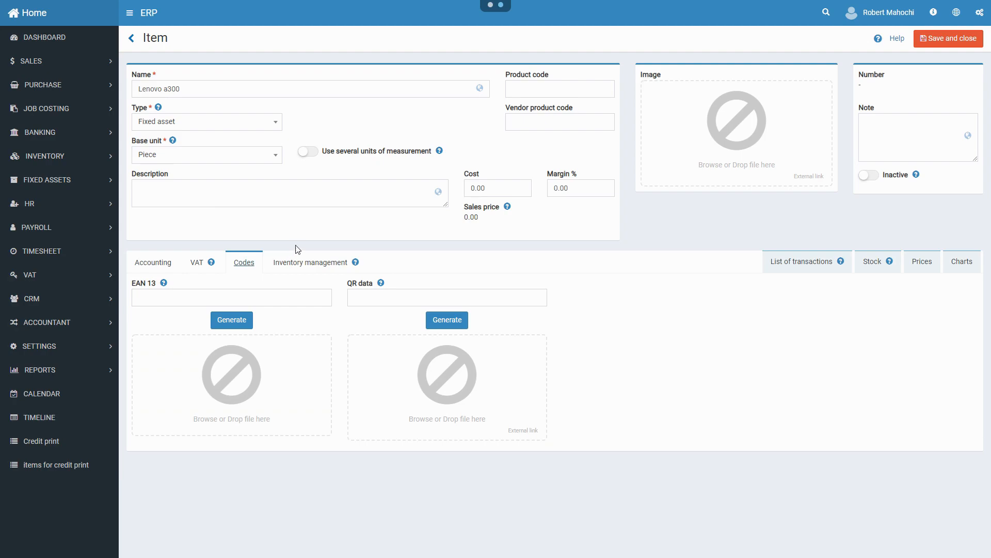
# Review the inventory management section, which lists no warehouse entries.
pyautogui.click(310, 261)
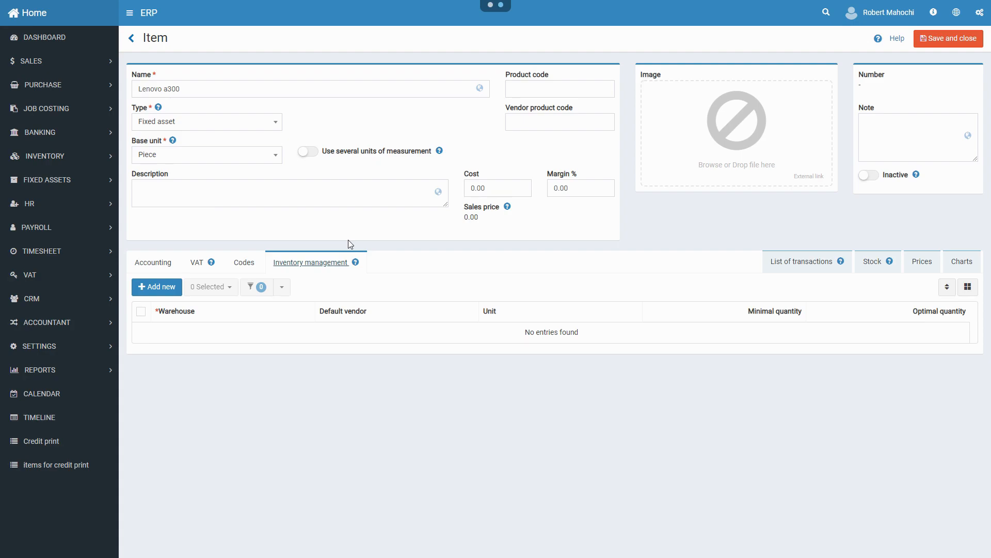
pyautogui.moveTo(525, 234)
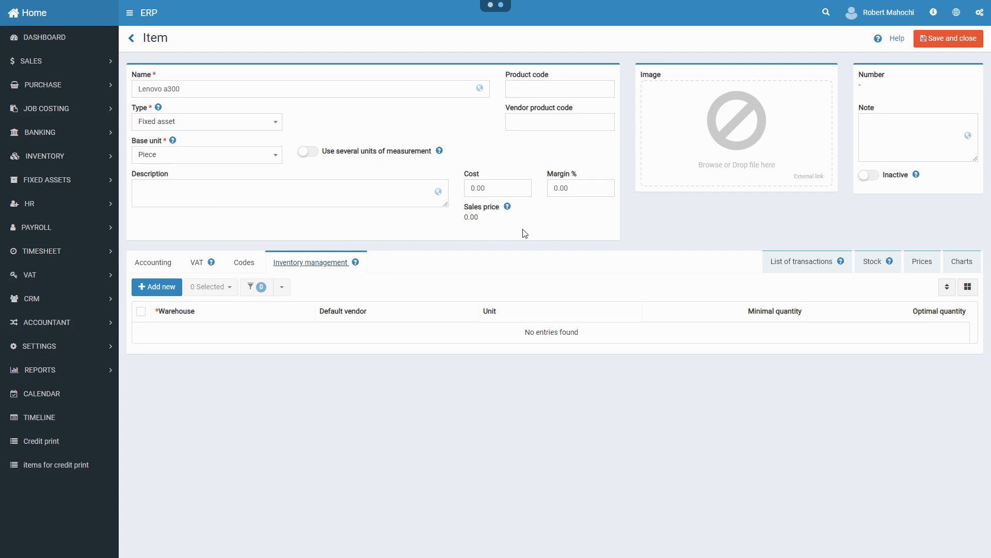
pyautogui.moveTo(972, 38)
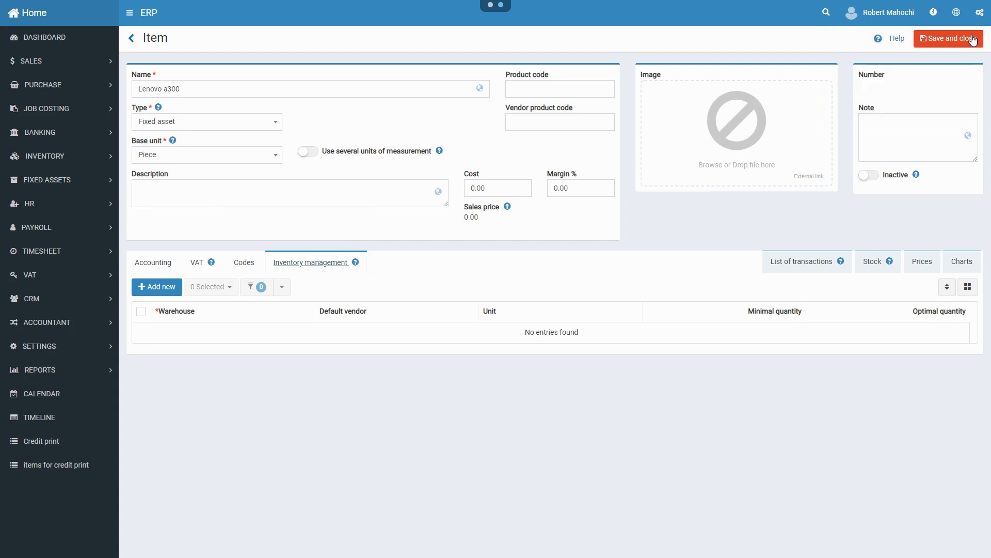